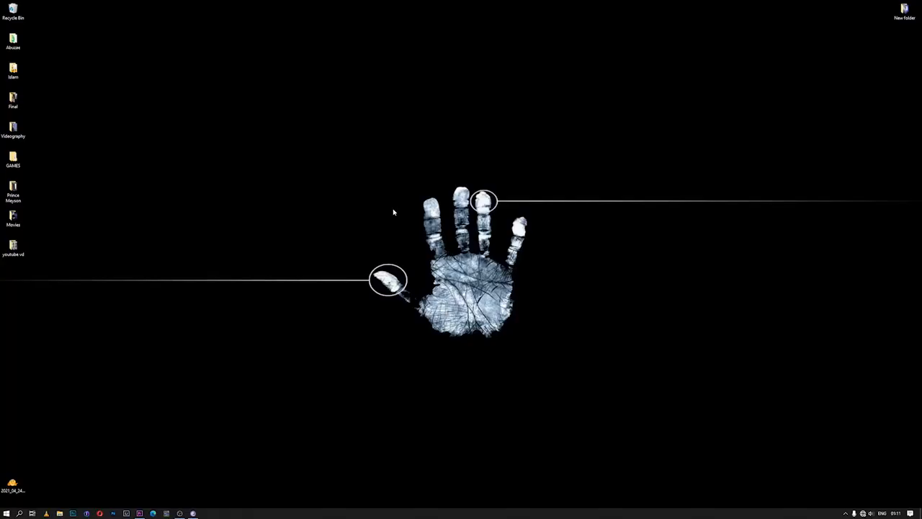
mouse_move(147, 402)
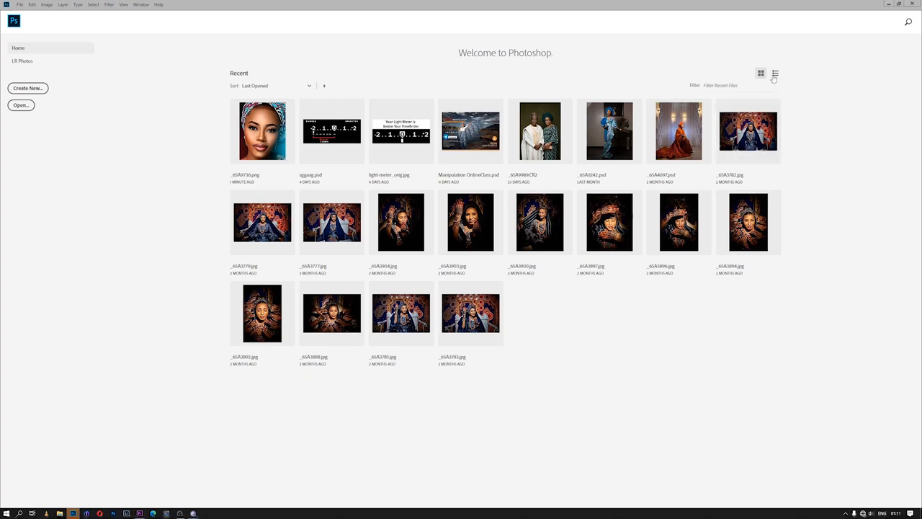
- Switch the Home screen recent files to list view, then back to thumbnails
left_click(783, 70)
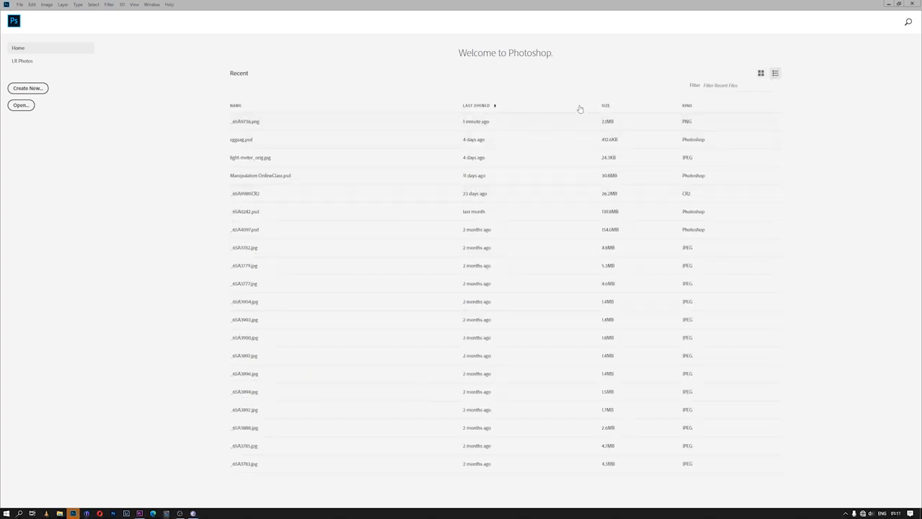
left_click(759, 73)
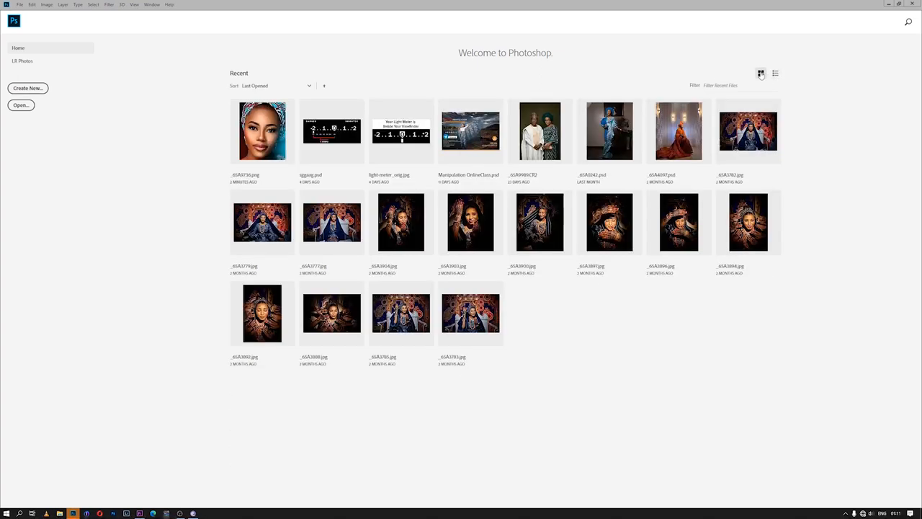
- Open the recent headwrap portrait and set the RGB working space to Adobe RGB (1998)
double_click(263, 131)
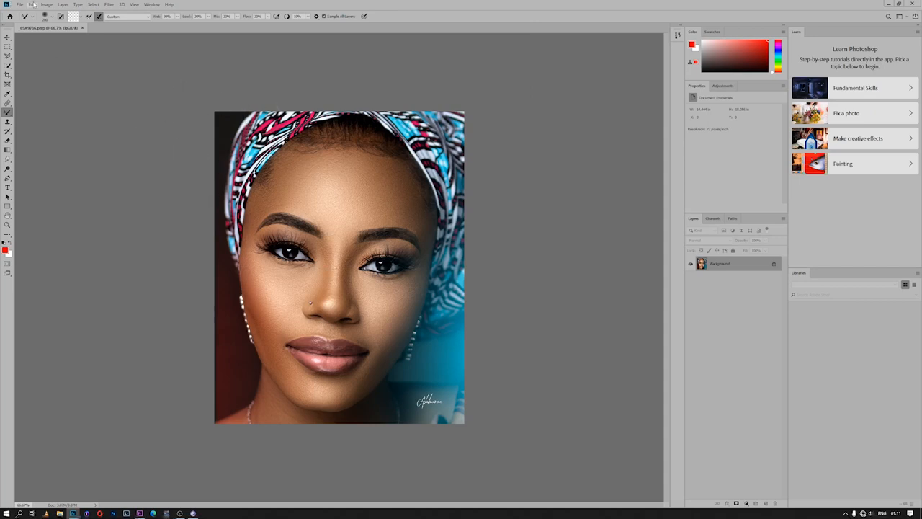
left_click(35, 5)
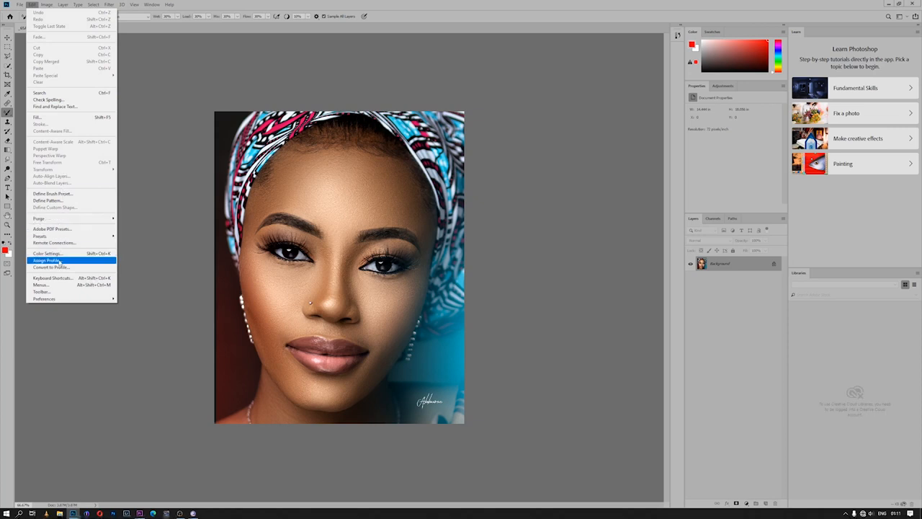
left_click(48, 253)
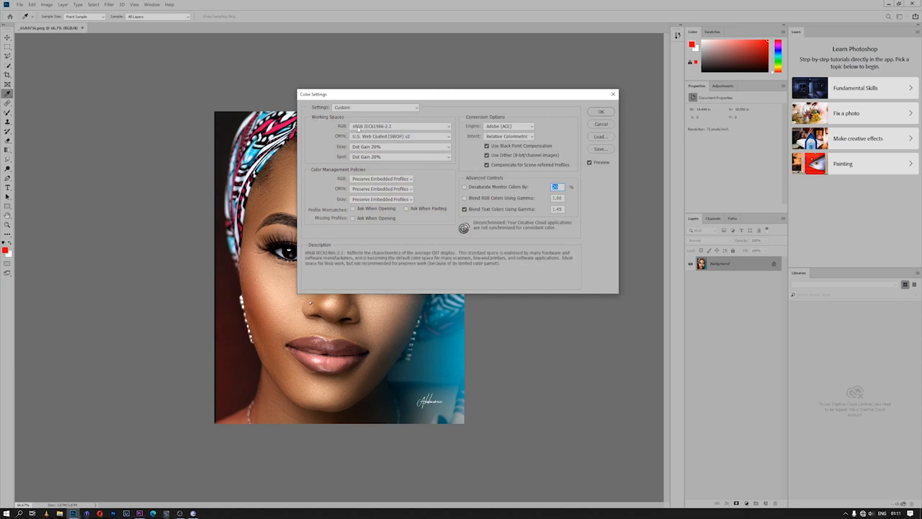
left_click(389, 126)
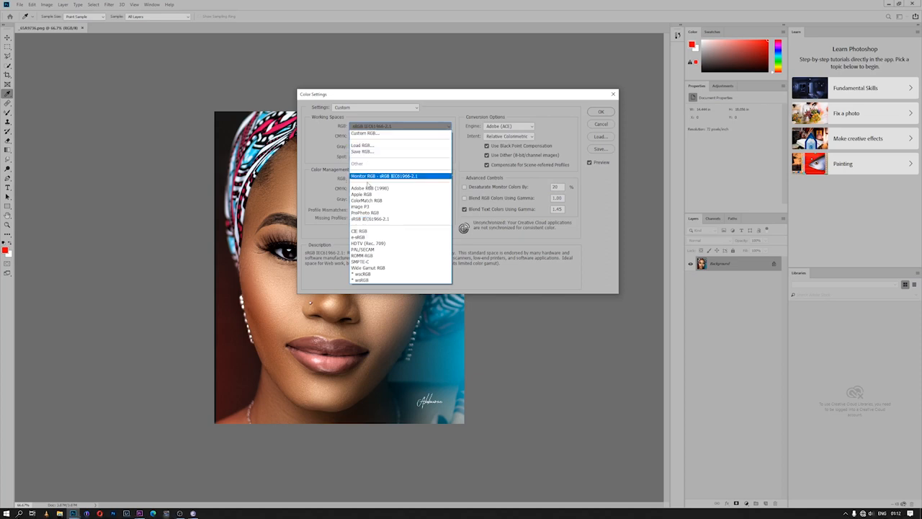
left_click(370, 187)
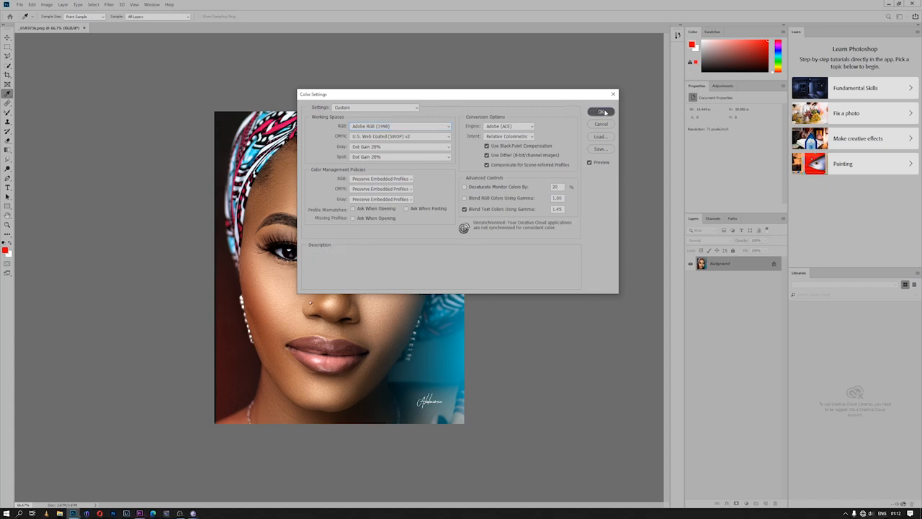
left_click(600, 112)
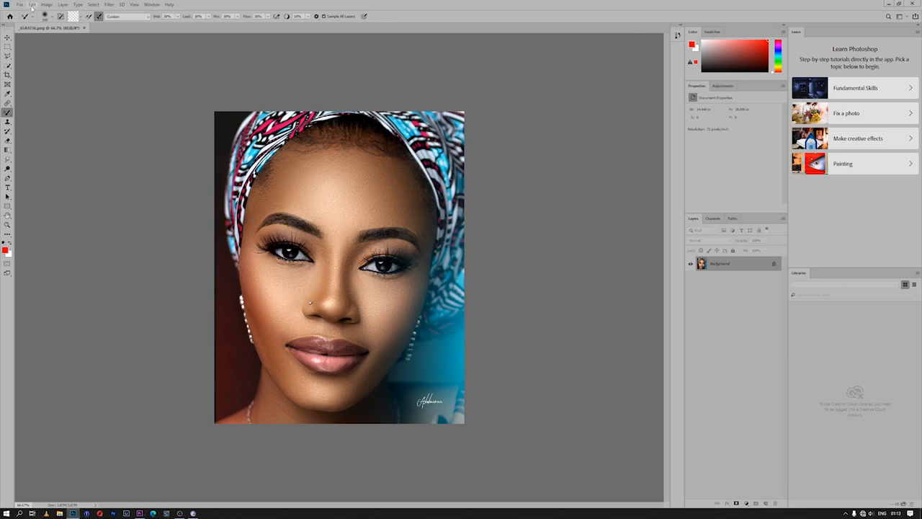
- Set the Camera Raw workflow preferences to Adobe RGB (1998) at 16 bits per channel
left_click(30, 3)
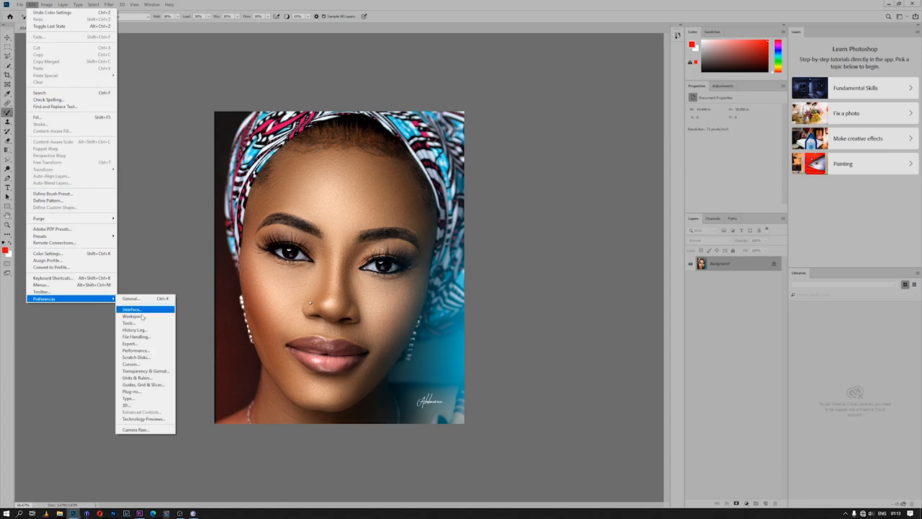
mouse_move(144, 429)
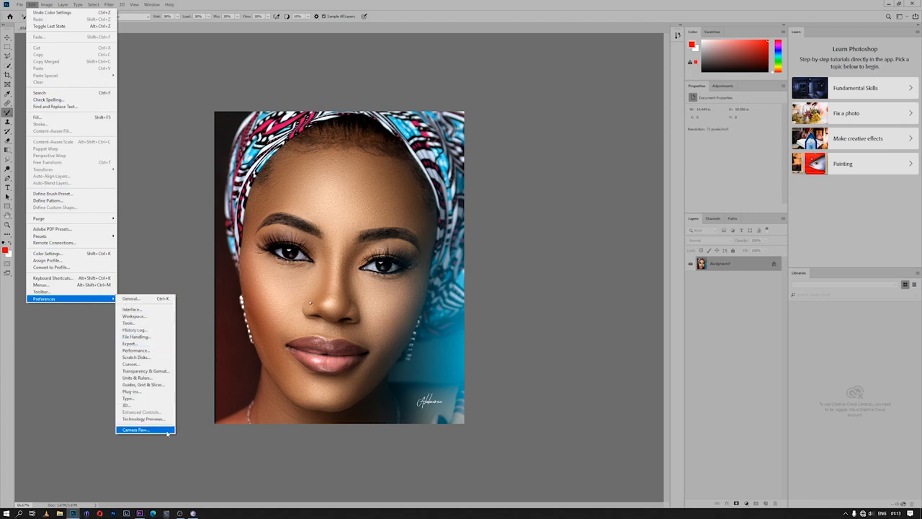
left_click(138, 430)
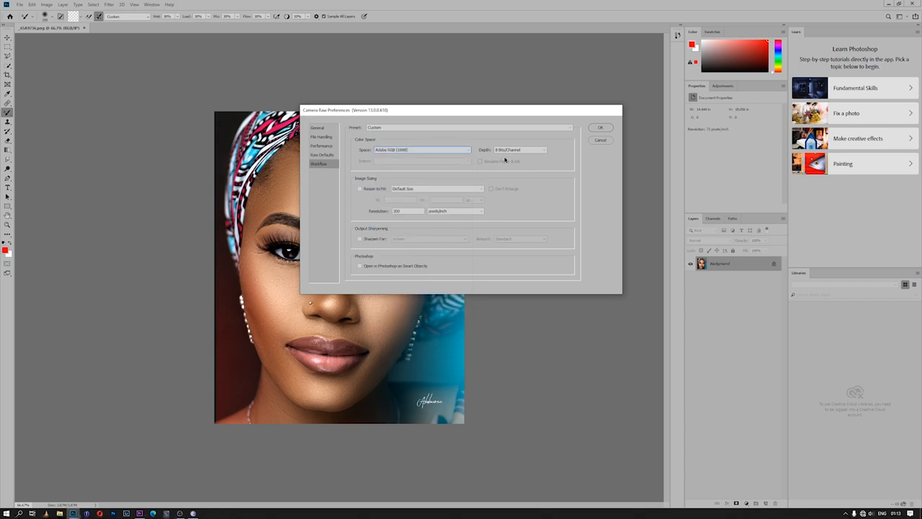
left_click(518, 149)
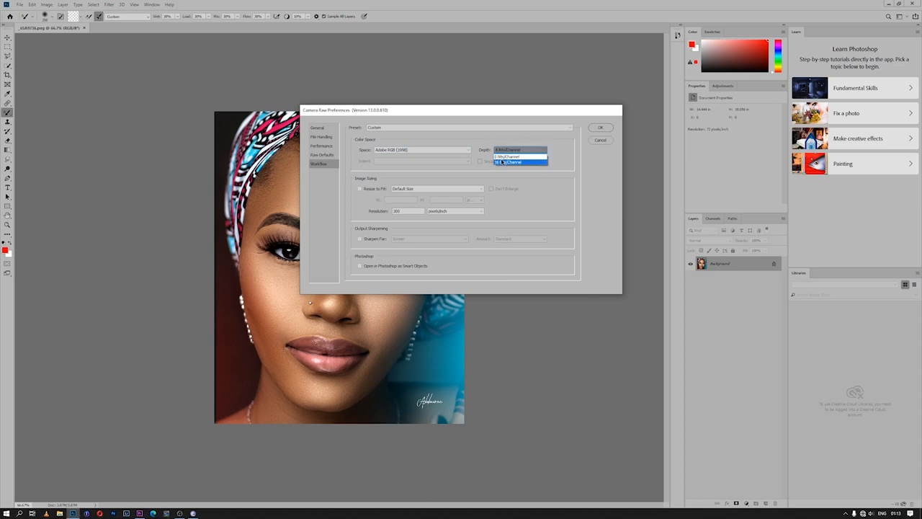
left_click(518, 161)
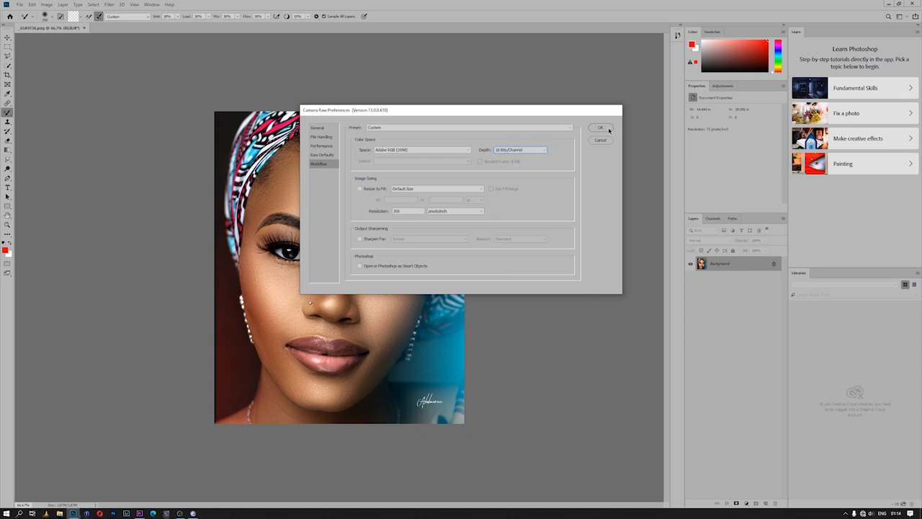
left_click(600, 128)
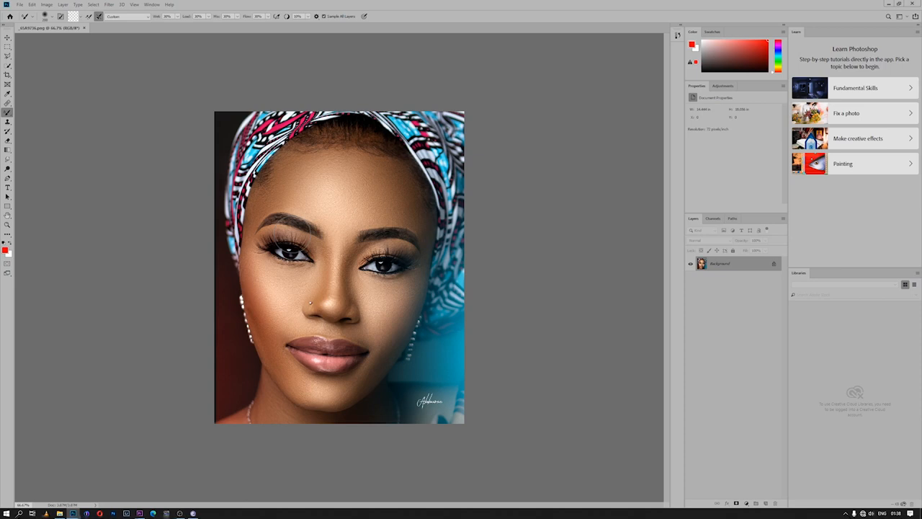
mouse_move(494, 200)
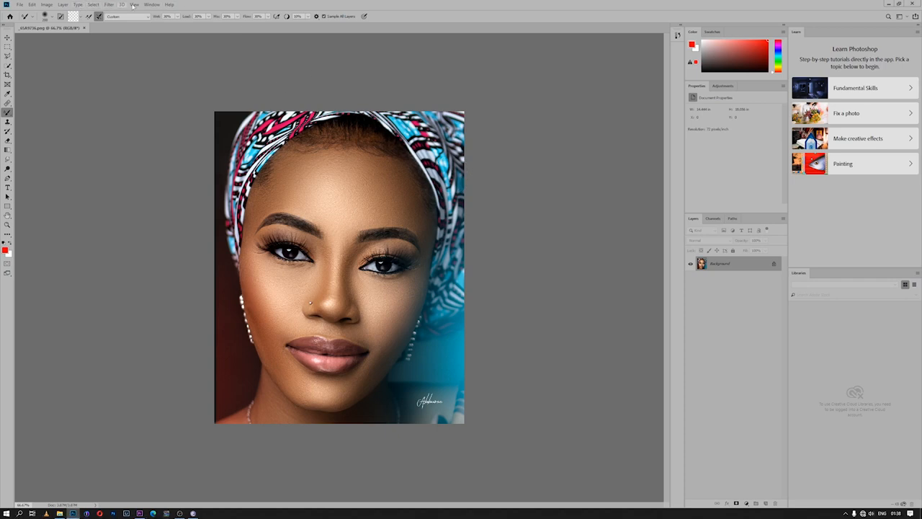
- Open the BEAUTY RETOUCH v3 extension panel from Window > Extensions
left_click(148, 5)
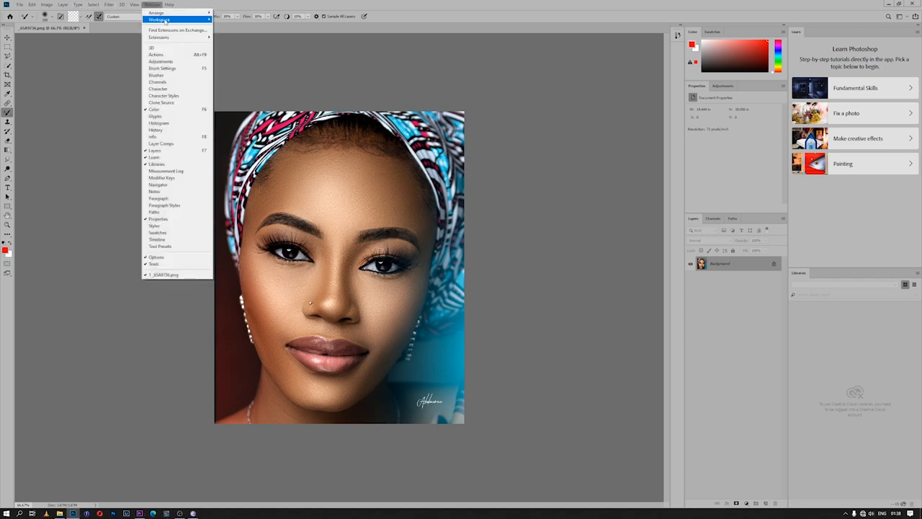
mouse_move(165, 36)
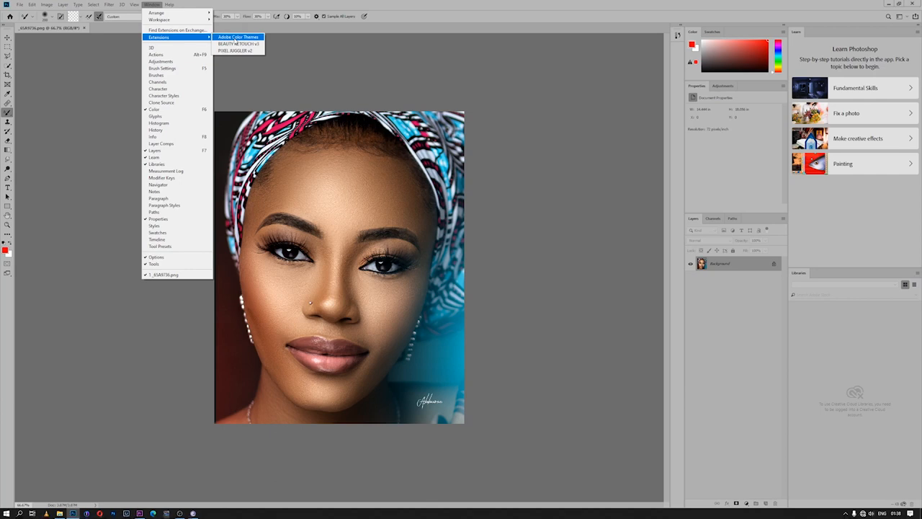
left_click(238, 42)
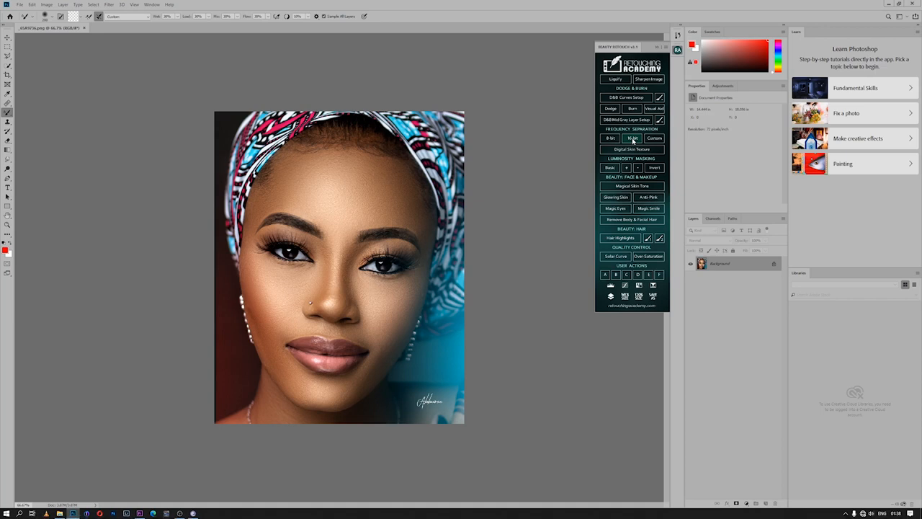
left_click(611, 138)
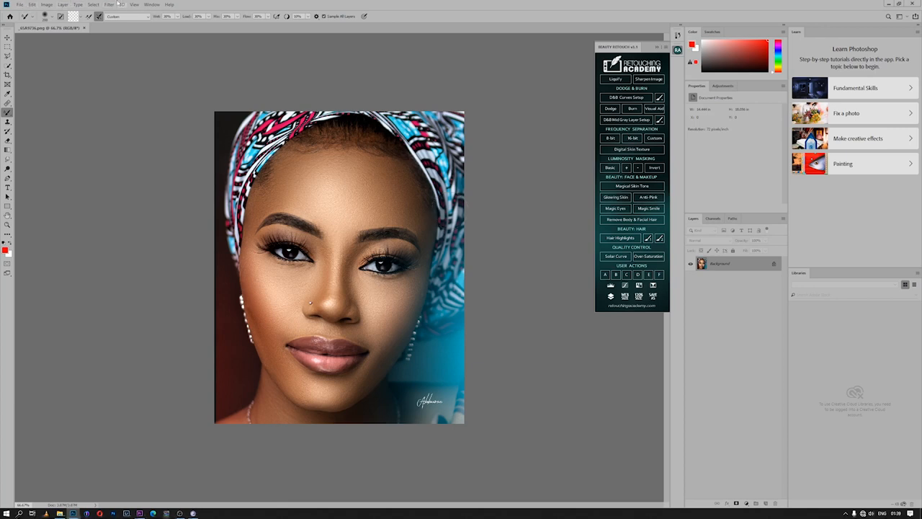
- Reopen Camera Raw preferences and keep the depth at 16 Bits/Channel
left_click(31, 4)
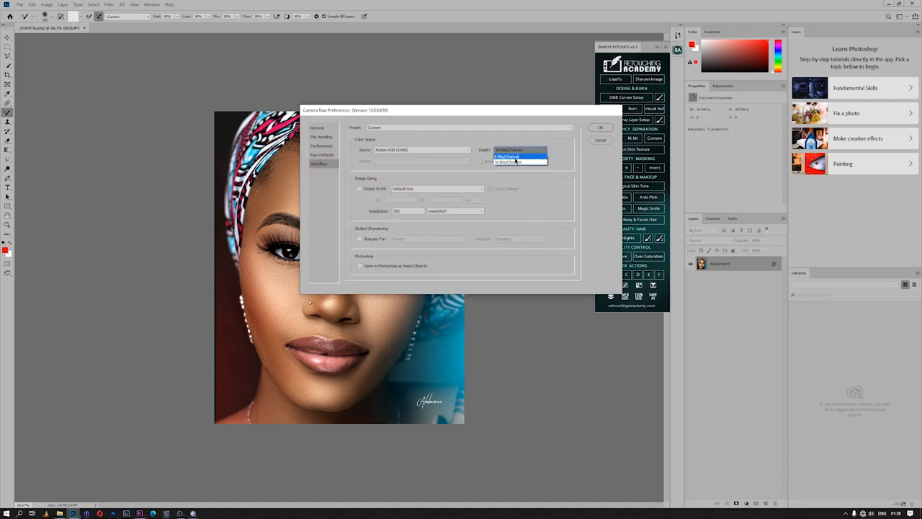
left_click(514, 161)
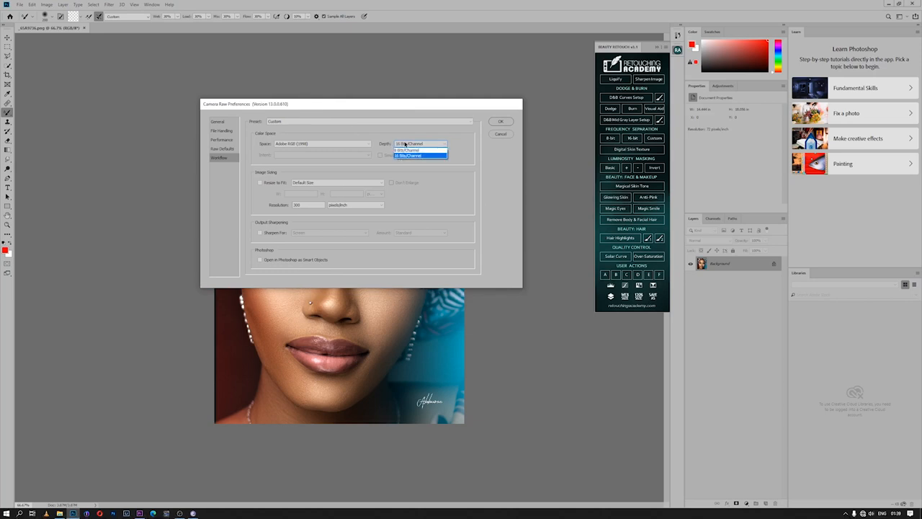
left_click(416, 156)
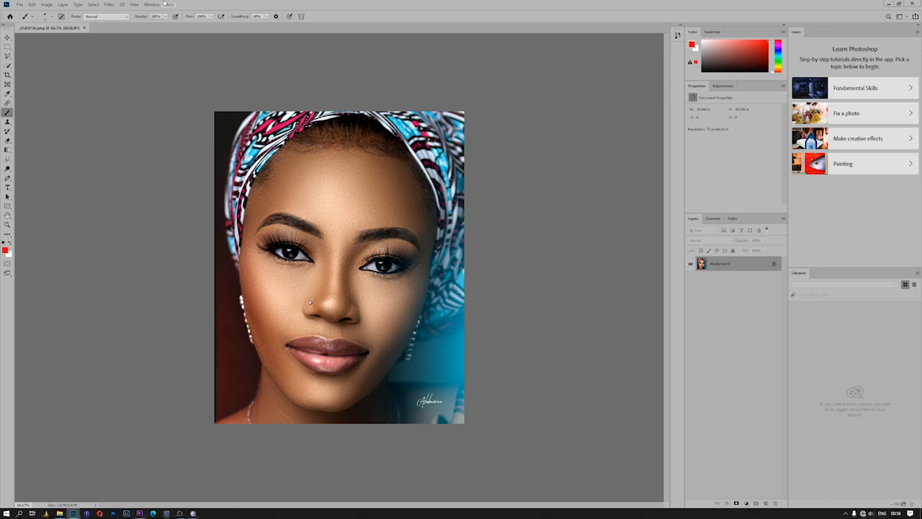
- Choose the Photography workspace from the workspace switcher
left_click(151, 5)
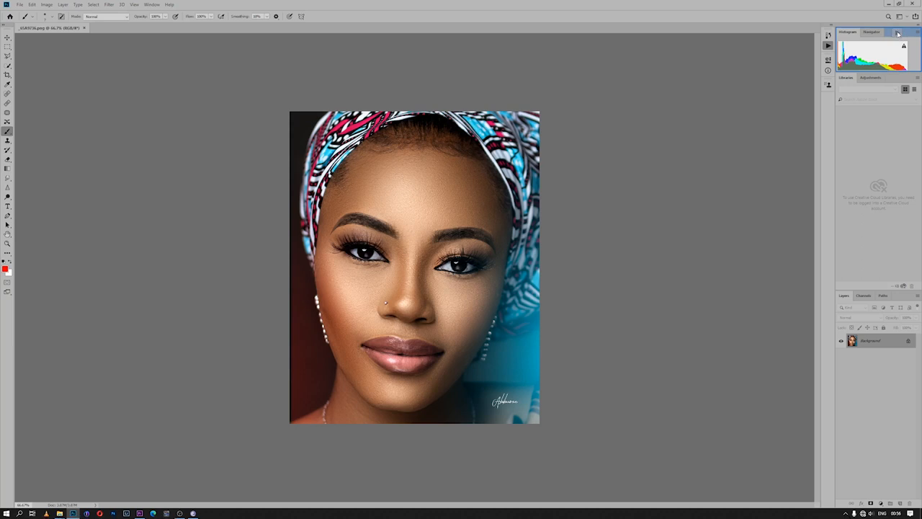
- Dock the Actions panel beside Histogram and Navigator and close the floating Libraries panel
left_click(898, 31)
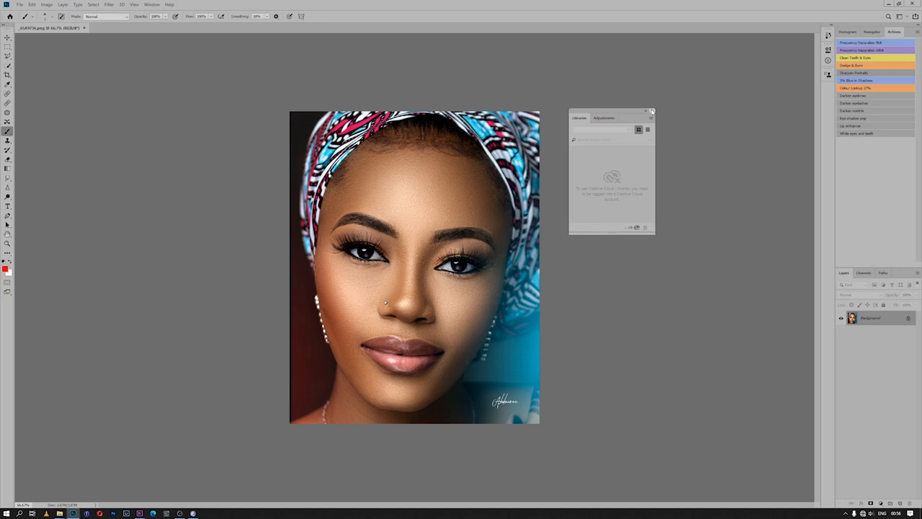
left_click(651, 110)
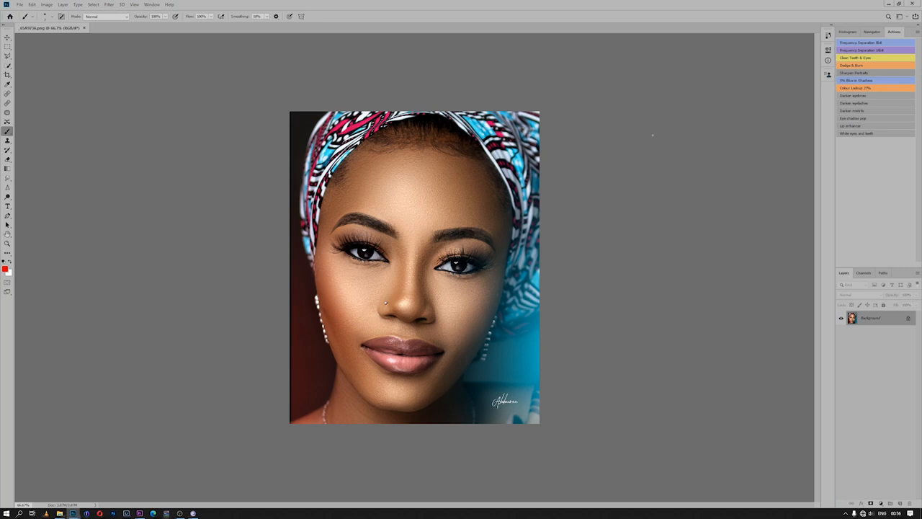
mouse_move(64, 145)
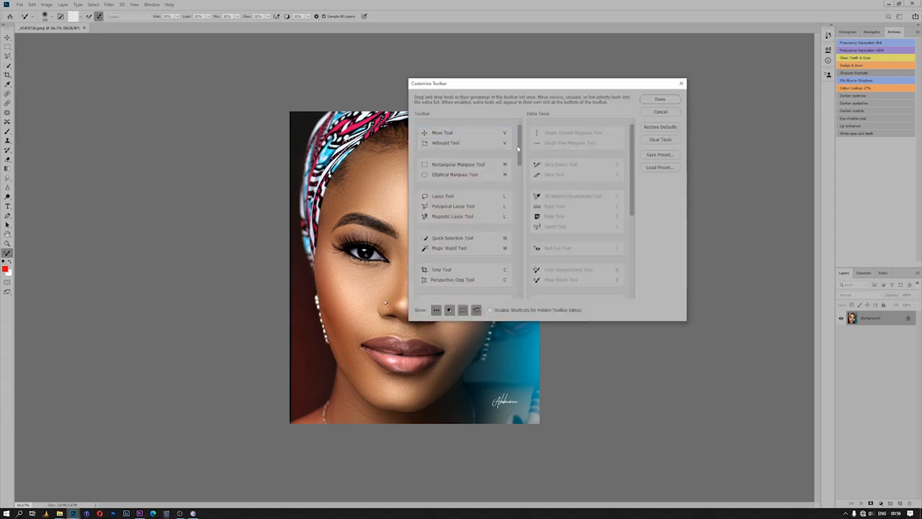
- Move the Mixer Brush Tool into the Brush/Pencil group in the toolbar editor and save it
scroll("down", 3)
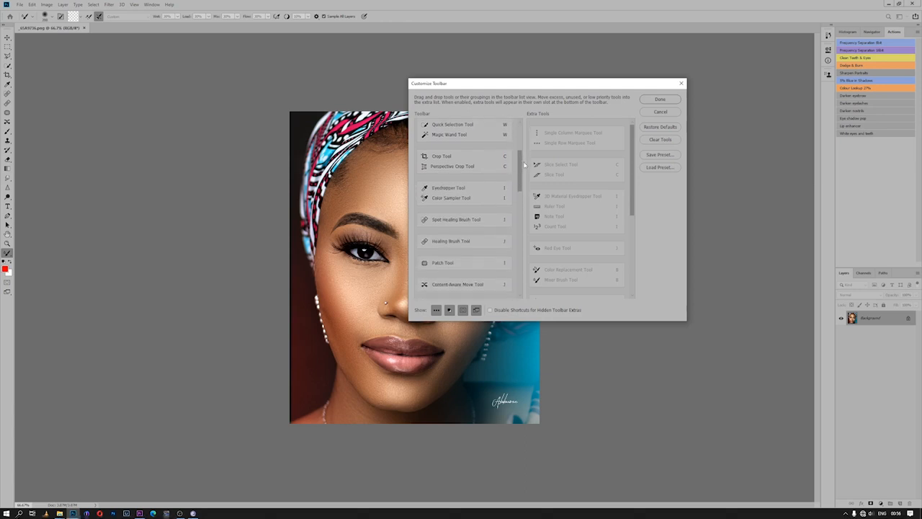
scroll("down", 3)
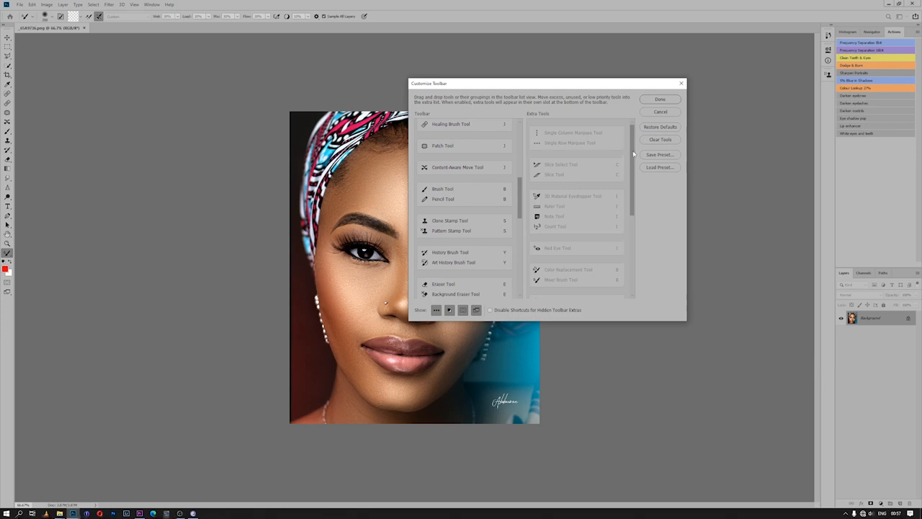
scroll("down", 3)
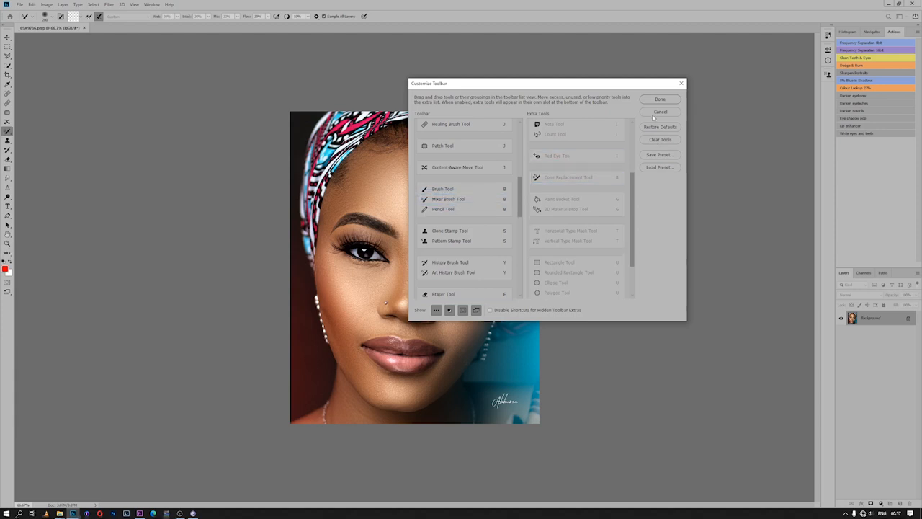
left_click(660, 99)
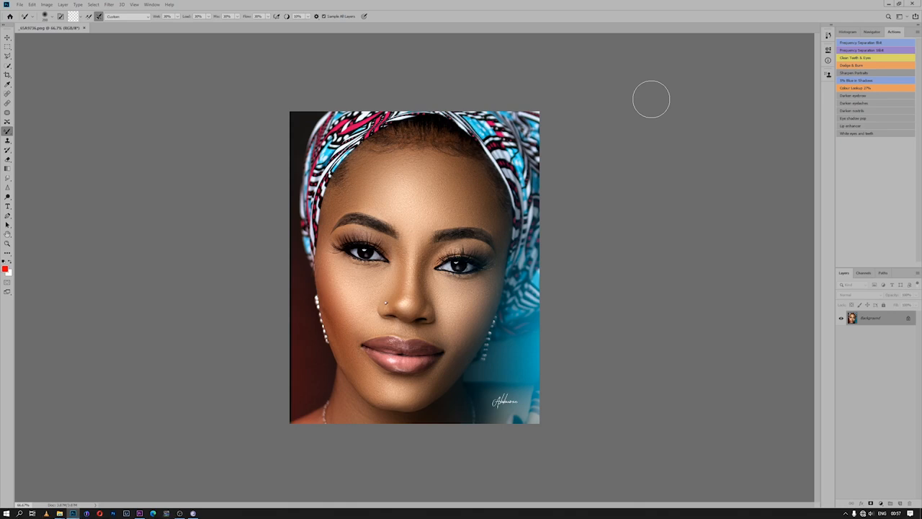
mouse_move(555, 209)
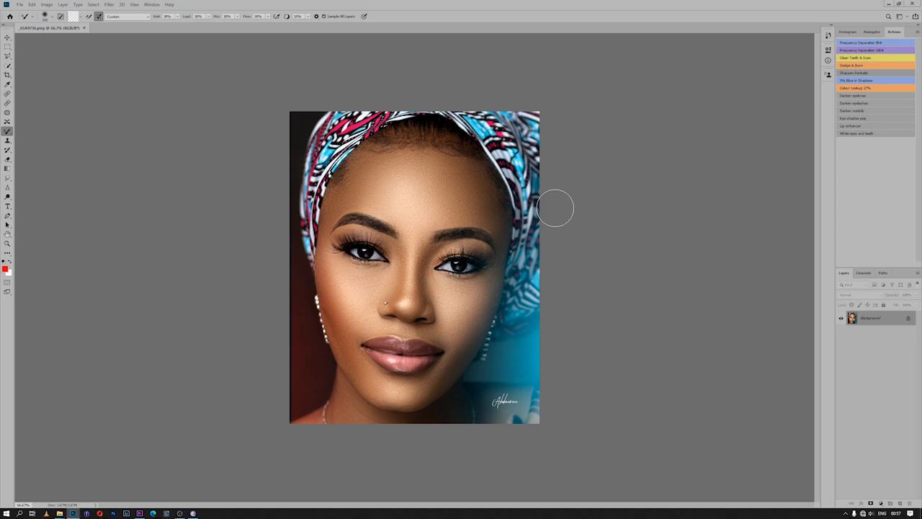
- Show the Preferences submenu under the Edit menu
left_click(31, 4)
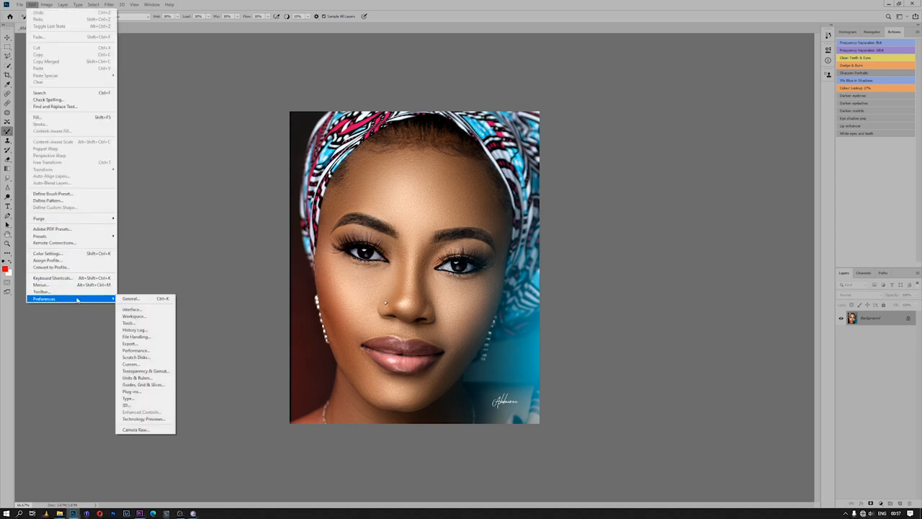
- Select the darkest Color Theme in Interface preferences and confirm
left_click(132, 309)
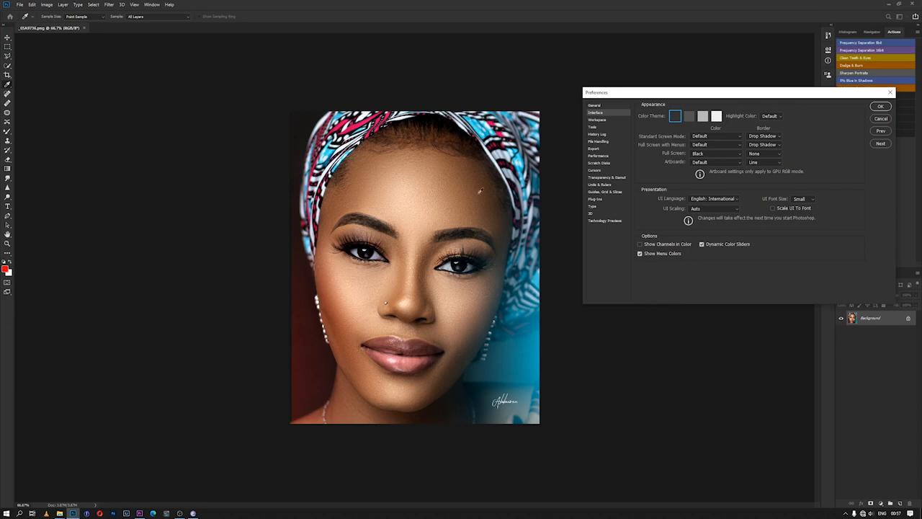
mouse_move(373, 209)
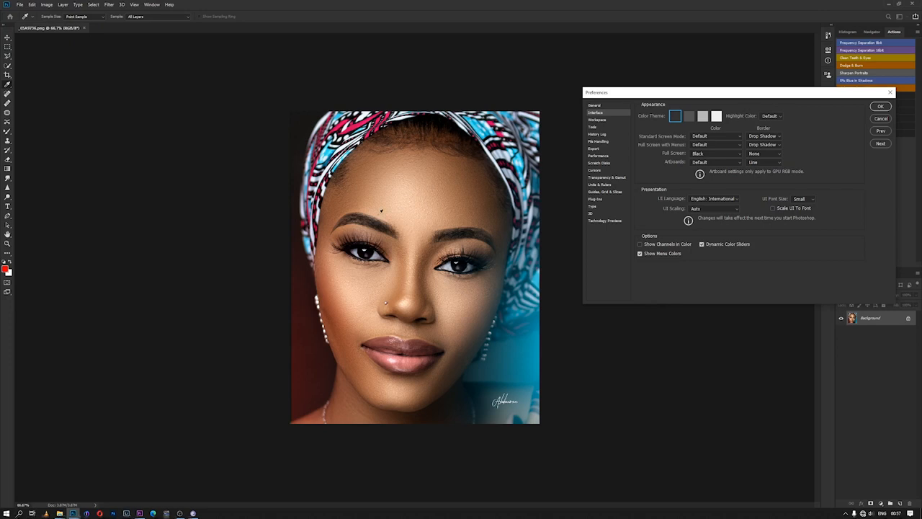
mouse_move(852, 138)
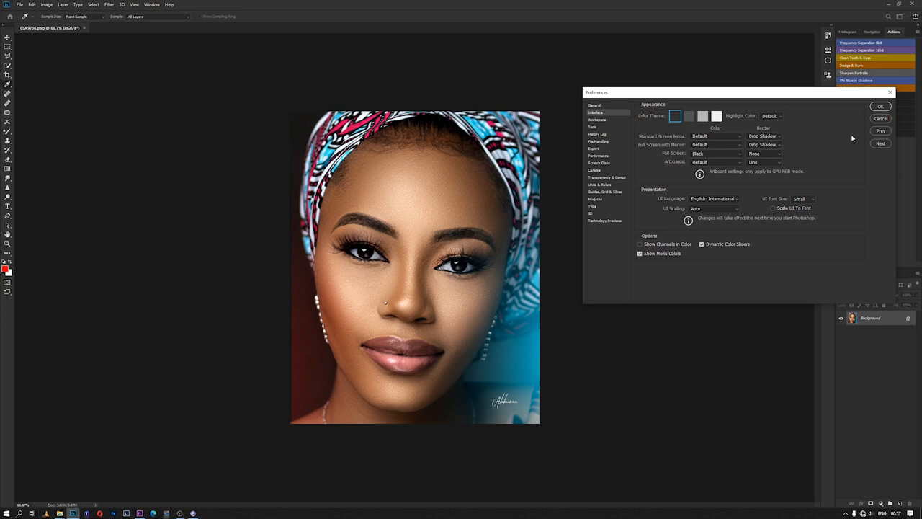
left_click(902, 107)
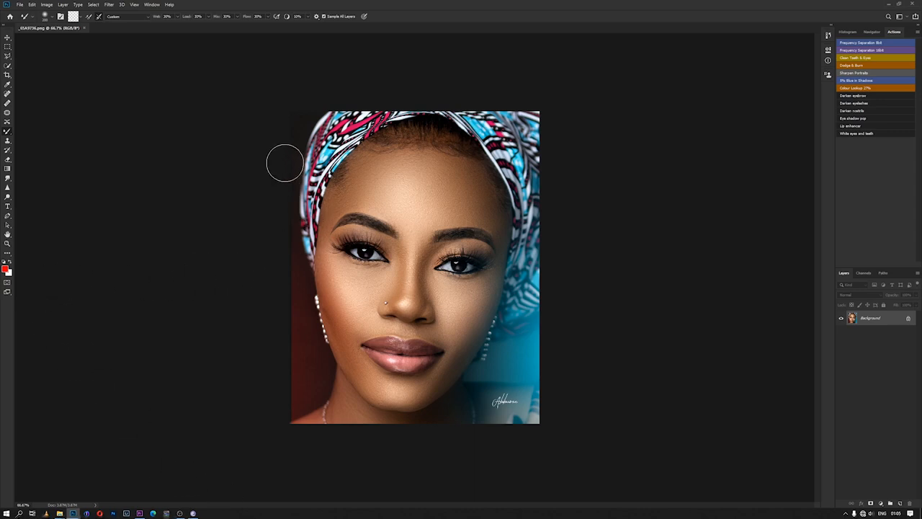
mouse_move(214, 173)
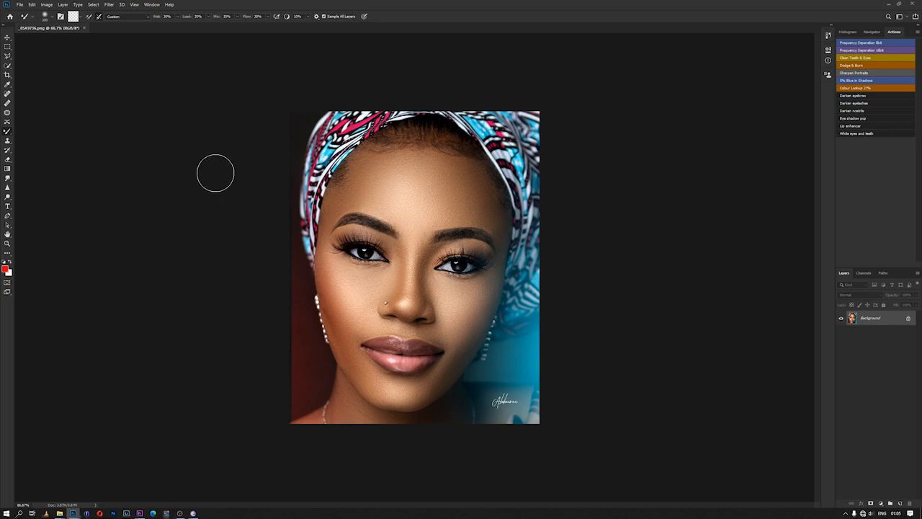
mouse_move(48, 48)
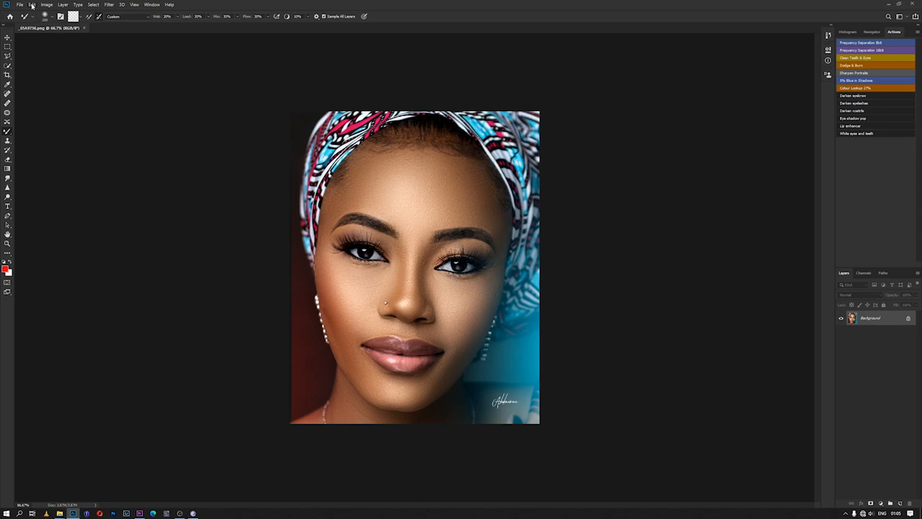
- Open the Performance preferences from the Edit menu
left_click(31, 5)
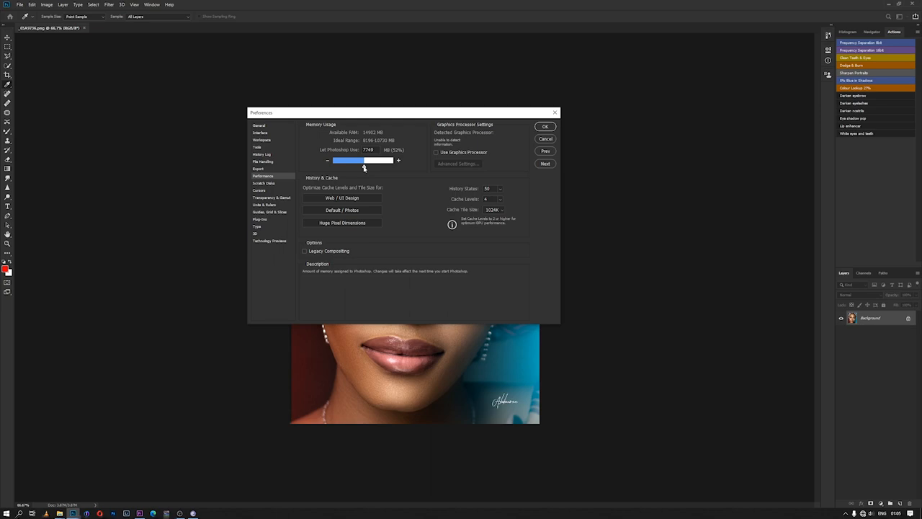
- Raise Photoshop's memory allowance to about 12047 MB (80%) and confirm
left_click_drag(364, 161, 372, 161)
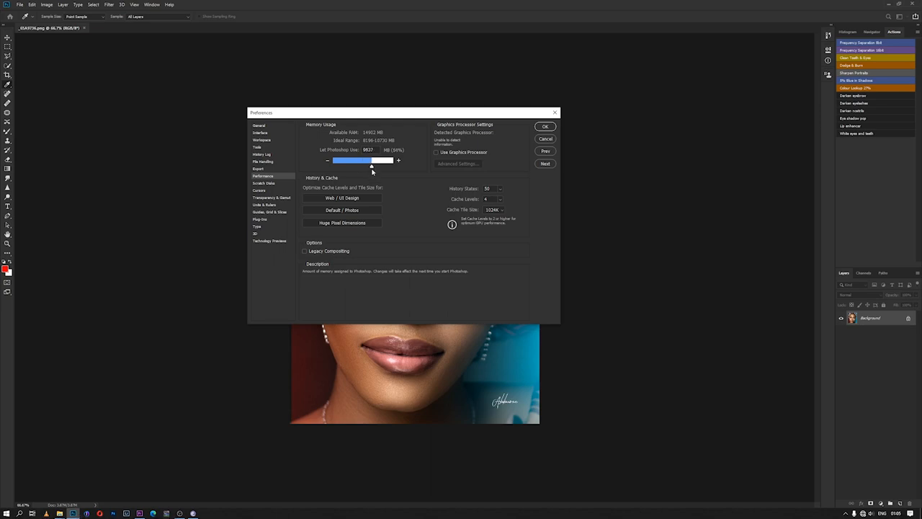
left_click_drag(372, 161, 380, 160)
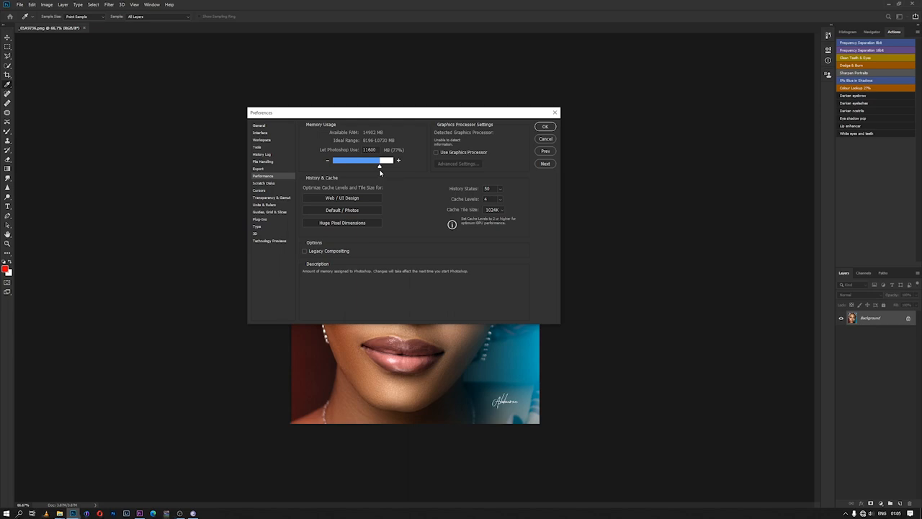
left_click_drag(380, 160, 383, 166)
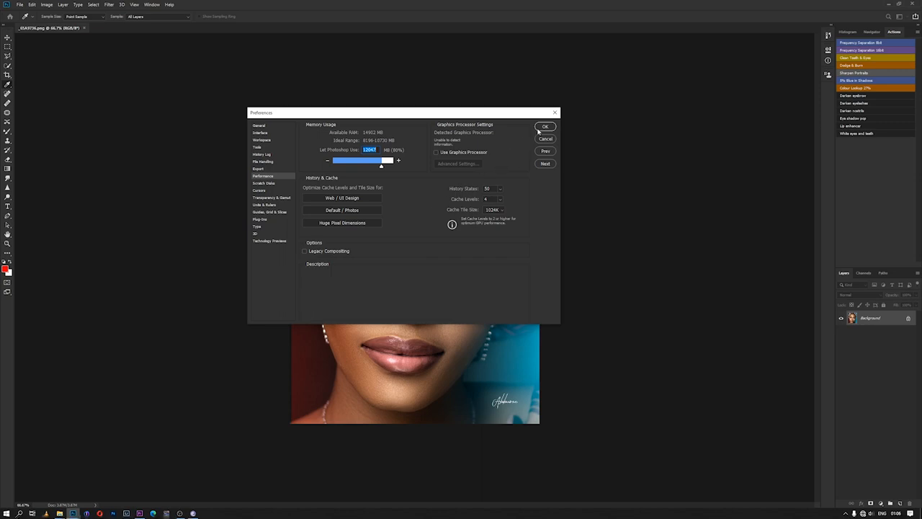
left_click(545, 126)
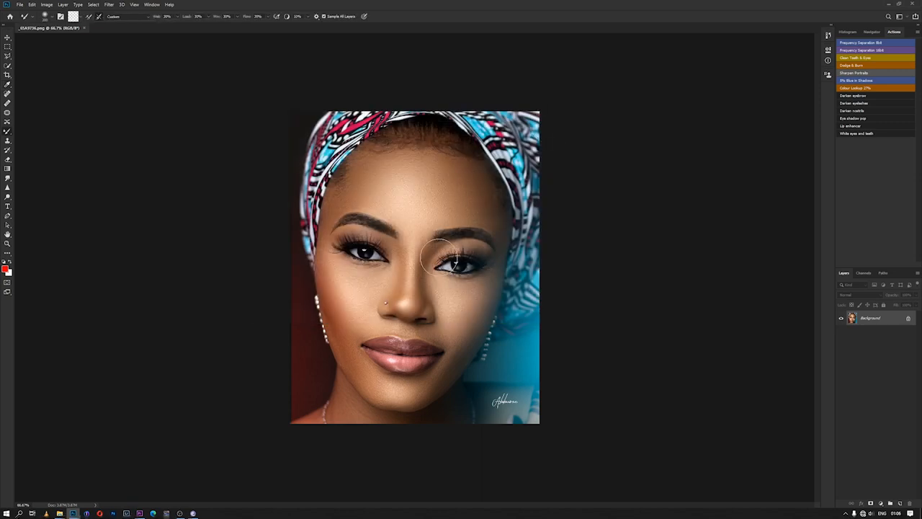